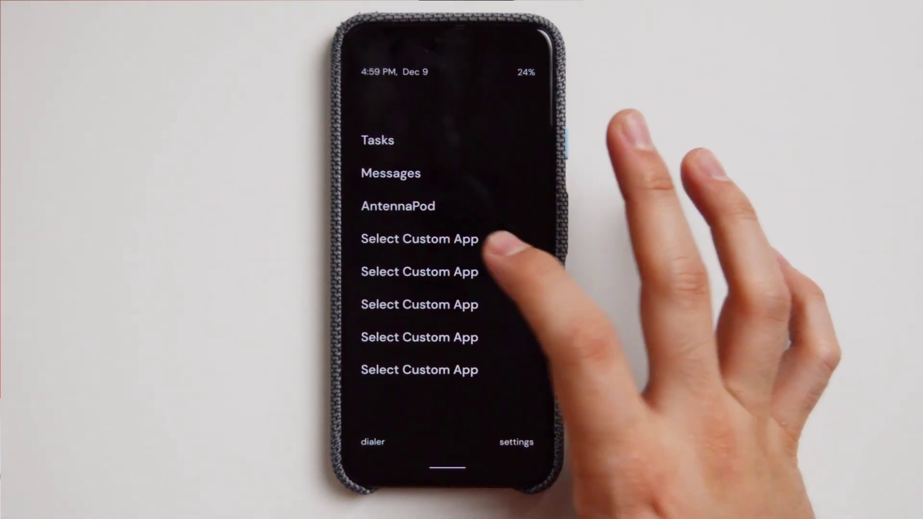
- Assign Chess to the first empty custom app slot on the home screen
click(419, 239)
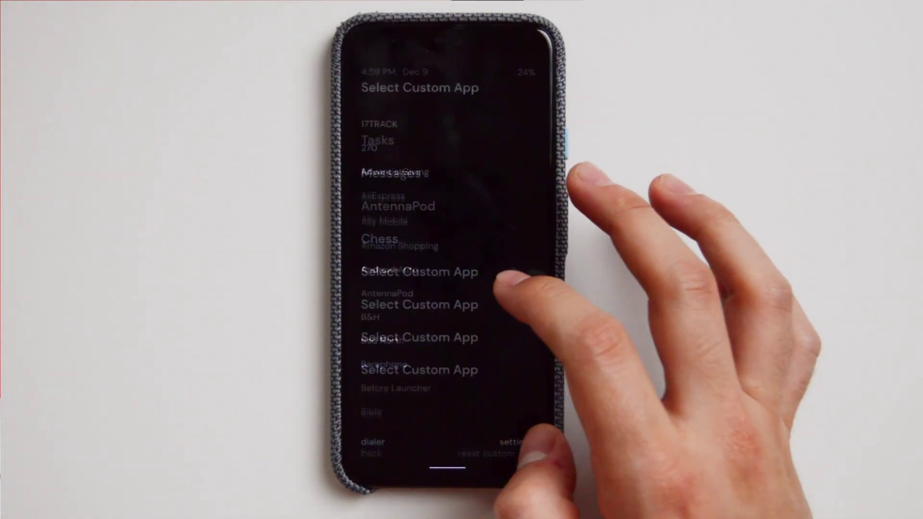
- Launch Chess from the home shortcut and dismiss the 'Black Wins' results popup
scroll(down, 3)
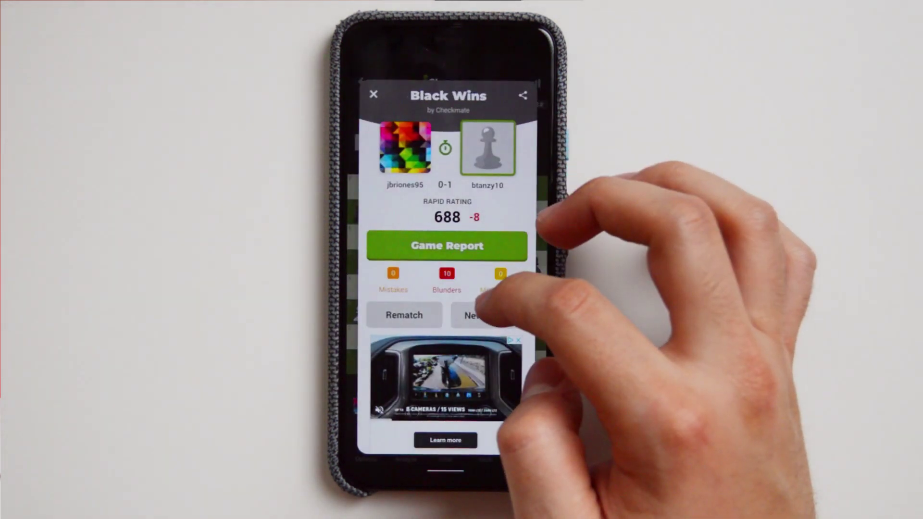
click(373, 95)
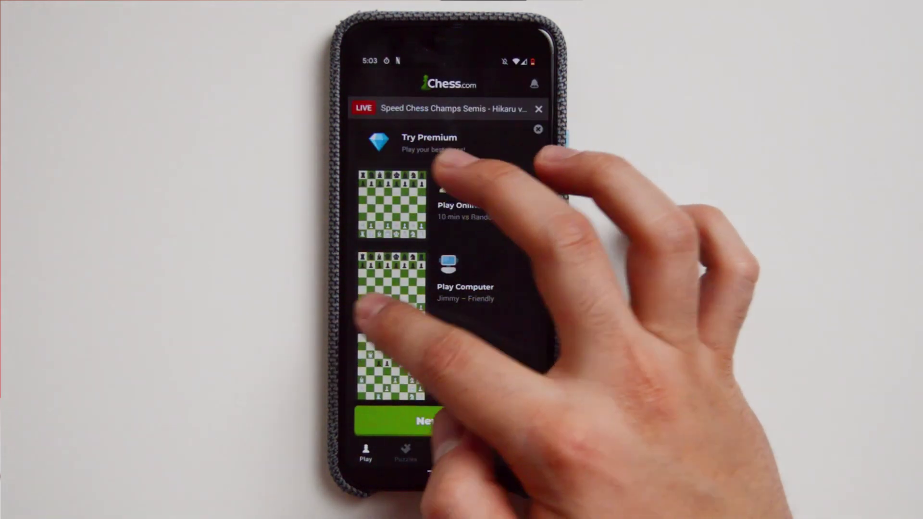